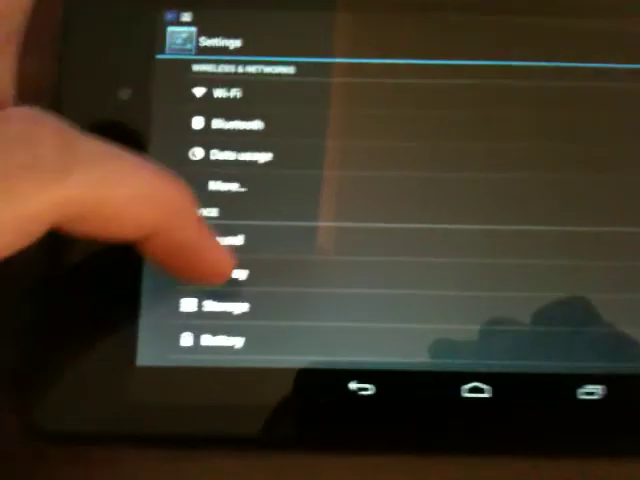
# Show the Pulse notification light and Wireless display options on the Display settings page.
pyautogui.click(216, 260)
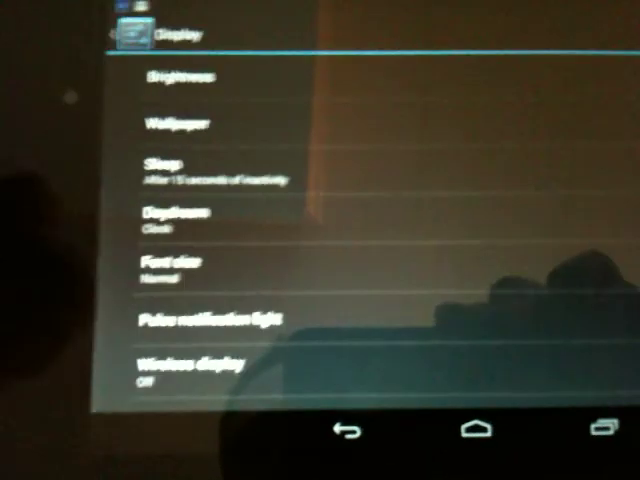
pyautogui.scroll(-3)
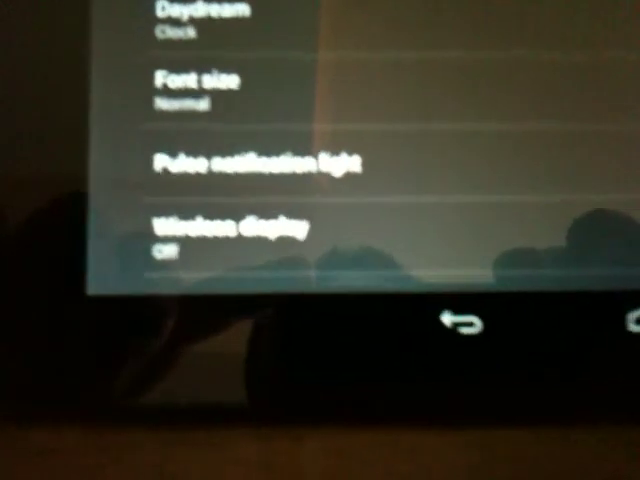
pyautogui.scroll(-3)
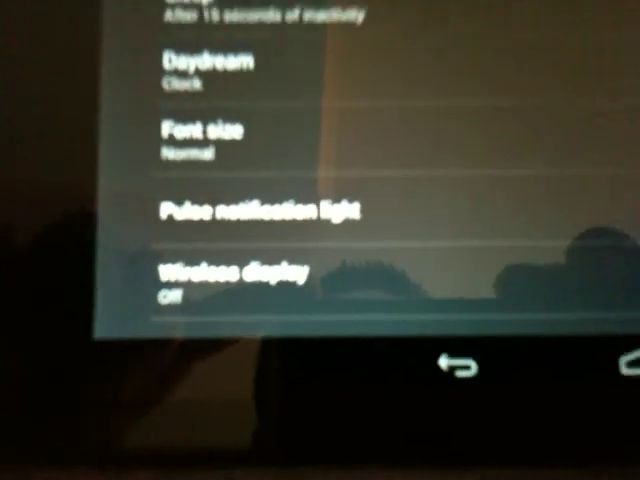